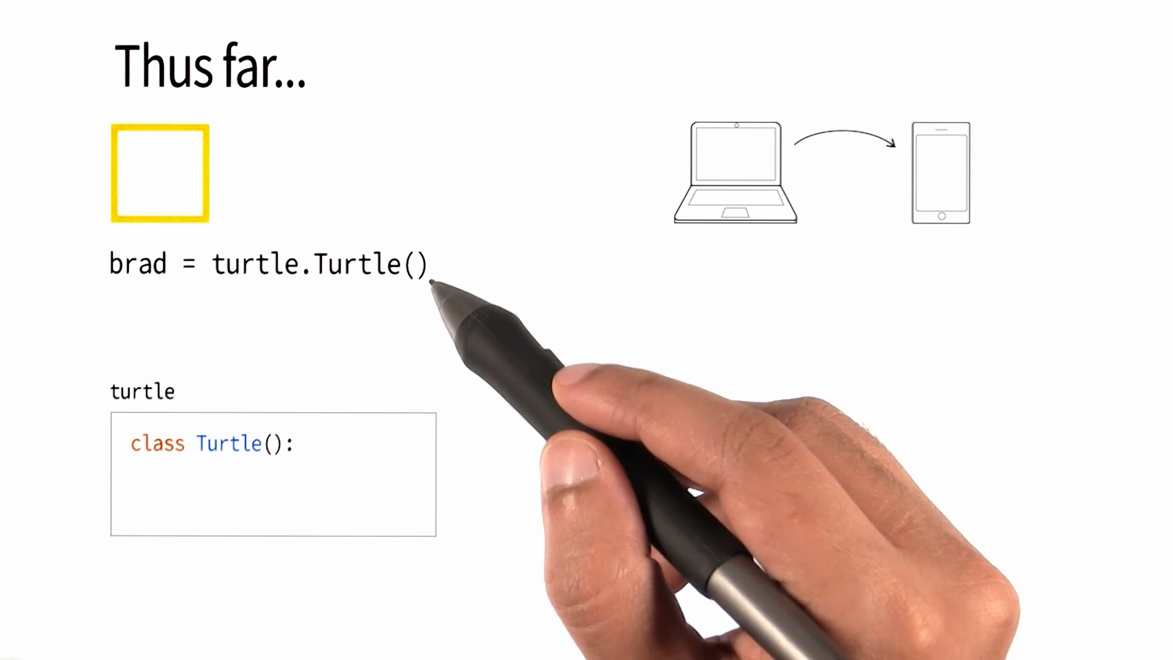
{"action": "type", "text": "def __init__():"}
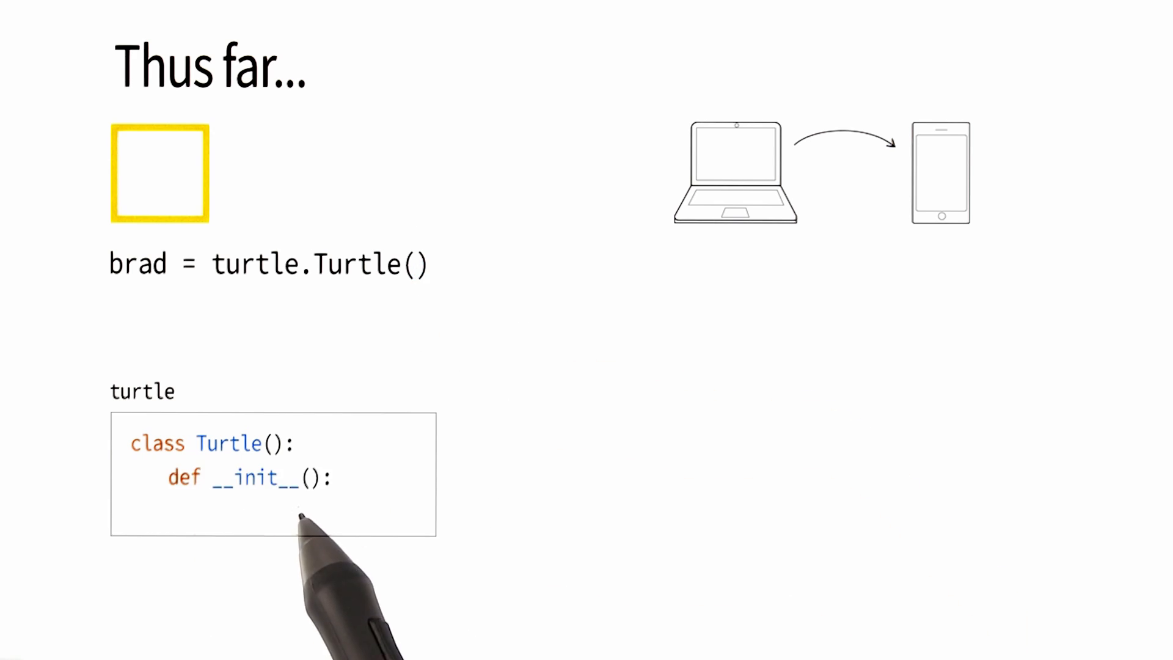